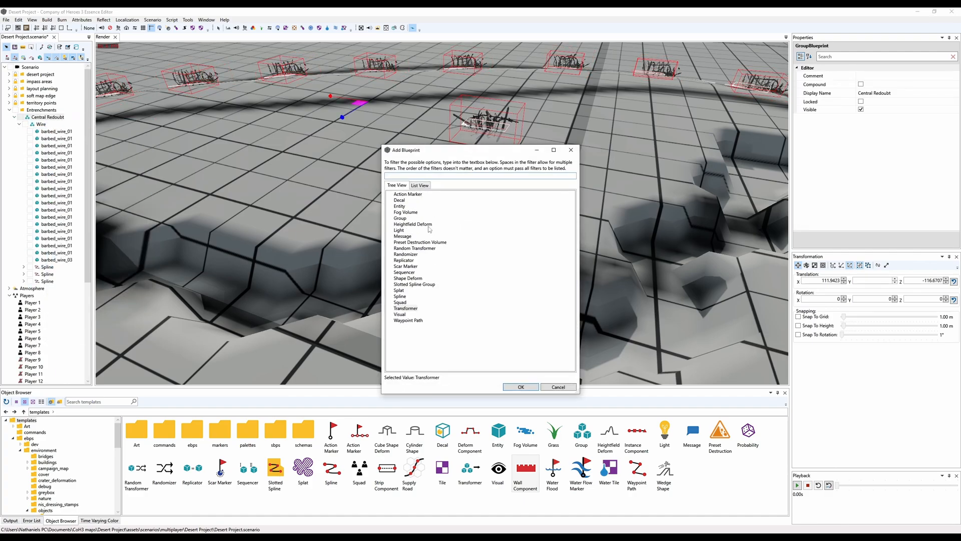
- Read the Building Trenches guide down to Step 1: Dig Your Trench
{"action": "left_click", "coordinate": [521, 387]}
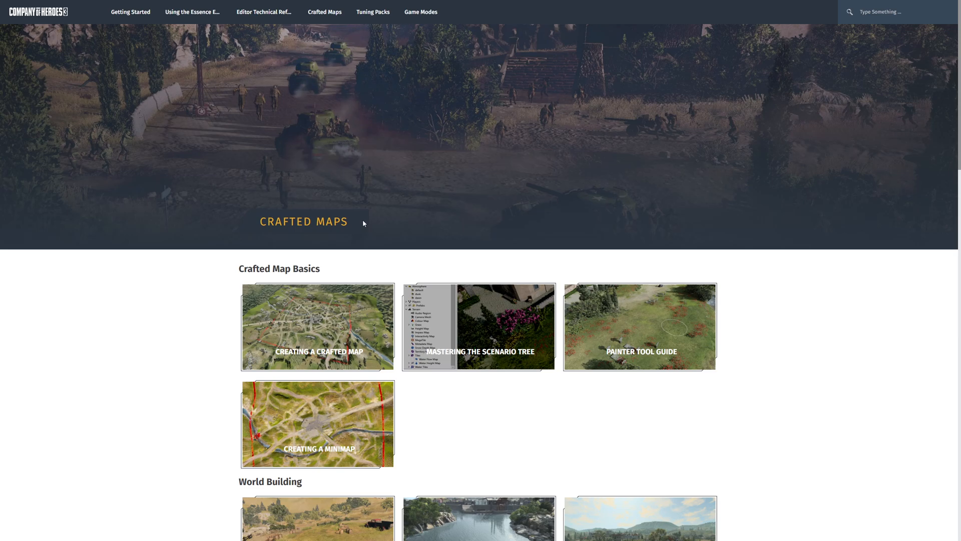
{"action": "mouse_move", "coordinate": [276, 210]}
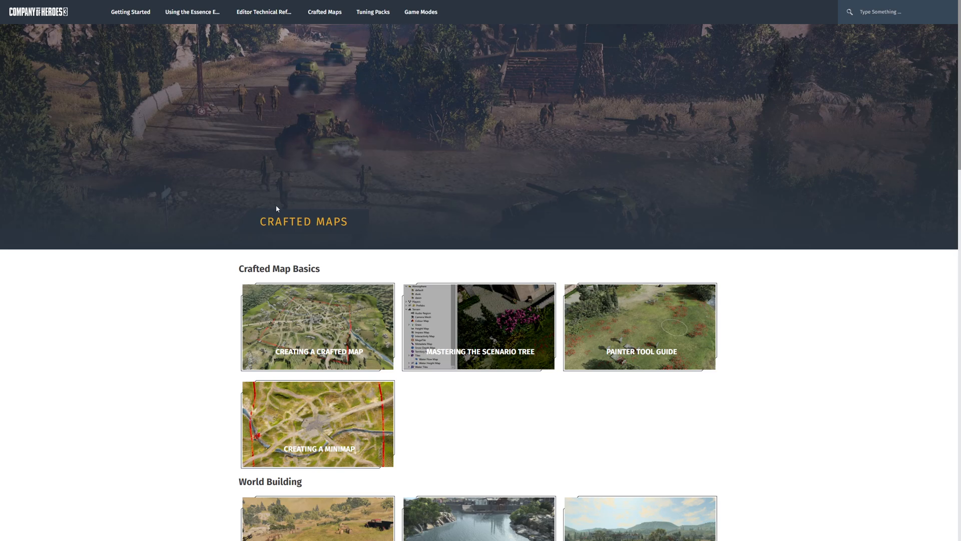
{"action": "mouse_move", "coordinate": [367, 200]}
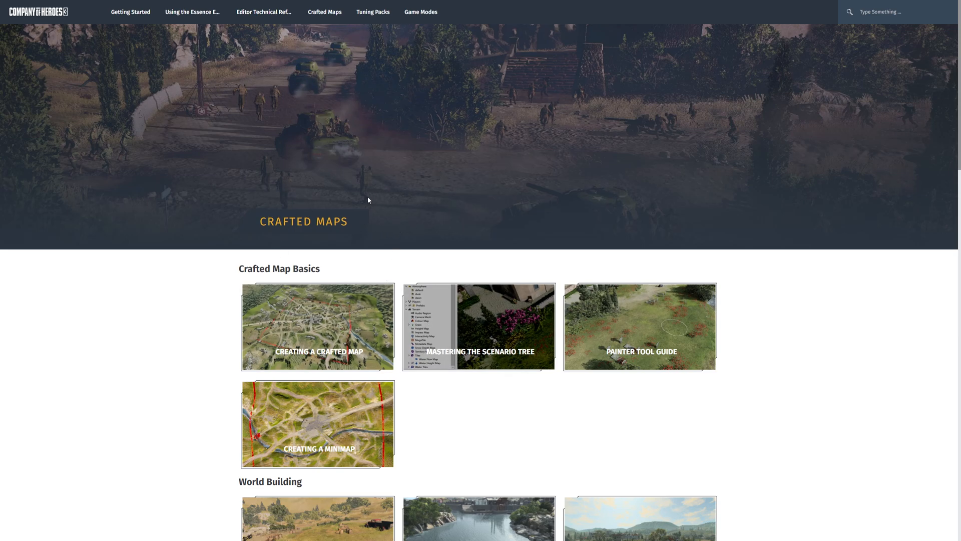
{"action": "scroll", "scroll_direction": "down", "scroll_amount": 3}
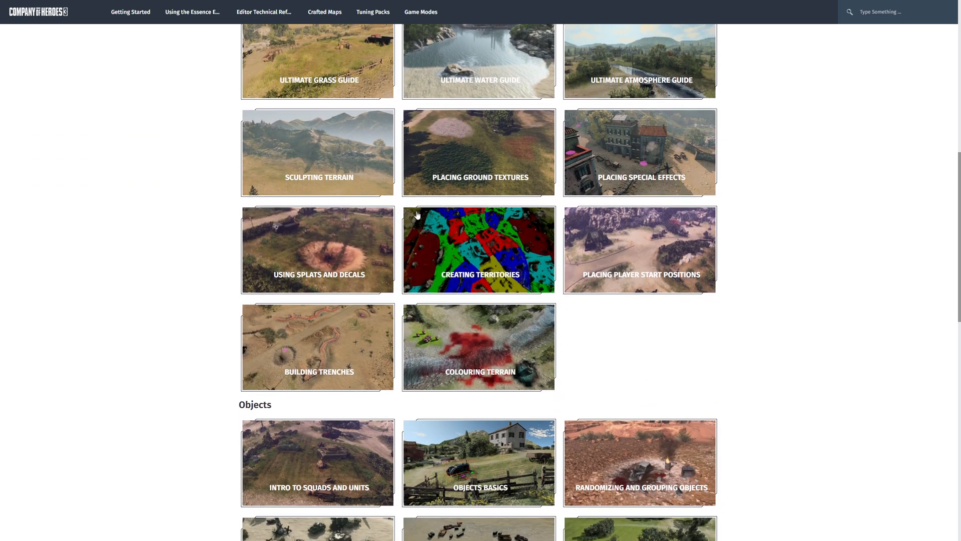
{"action": "left_click", "coordinate": [319, 346]}
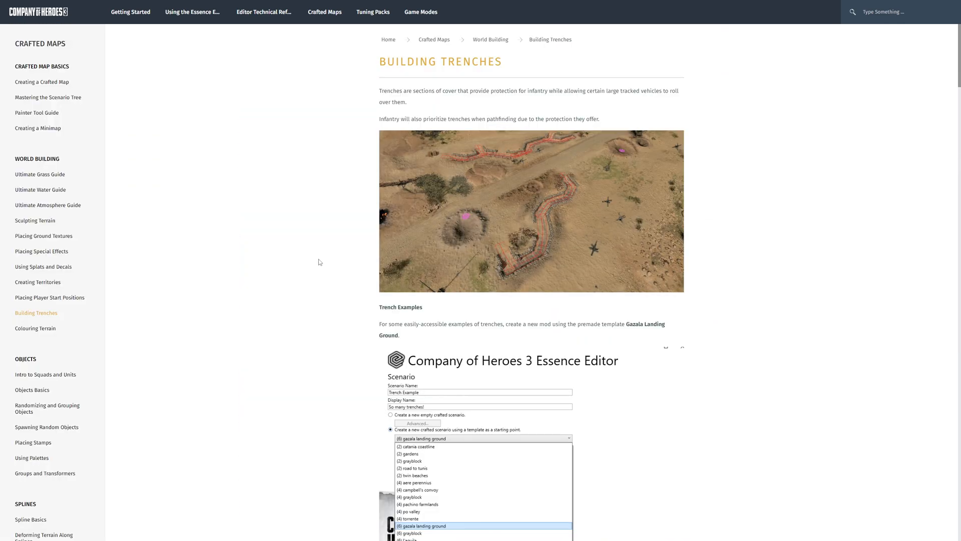
{"action": "scroll", "scroll_direction": "down", "scroll_amount": 3}
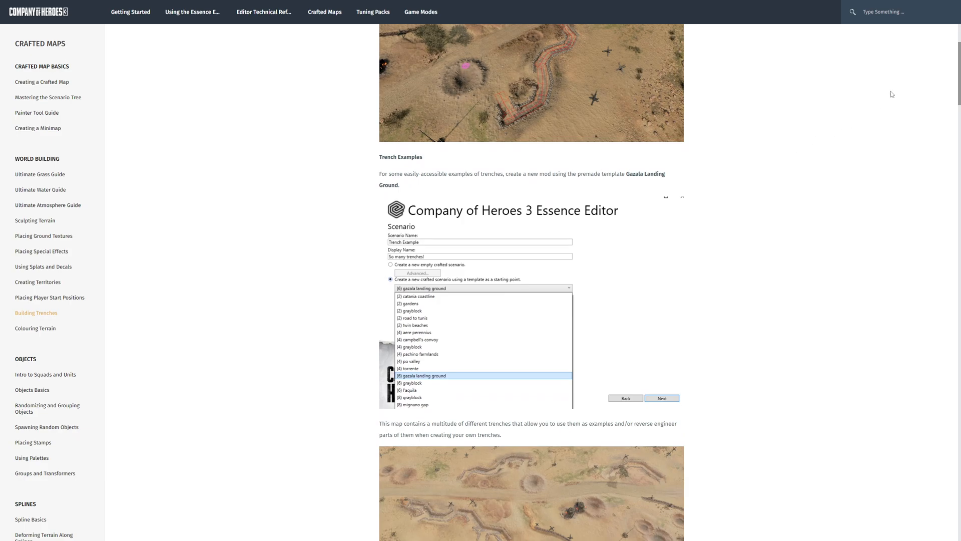
{"action": "mouse_move", "coordinate": [336, 253]}
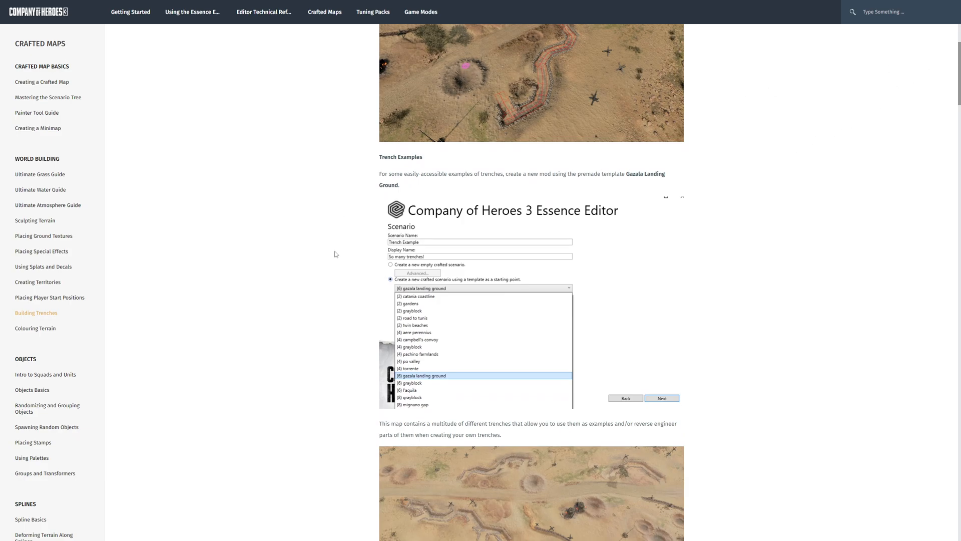
{"action": "mouse_move", "coordinate": [952, 54]}
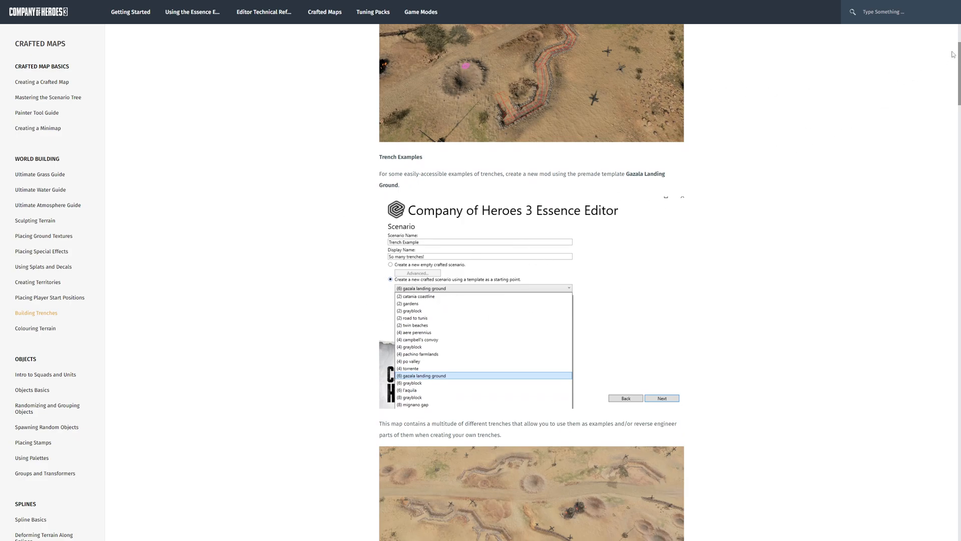
{"action": "scroll", "scroll_direction": "down", "scroll_amount": 3}
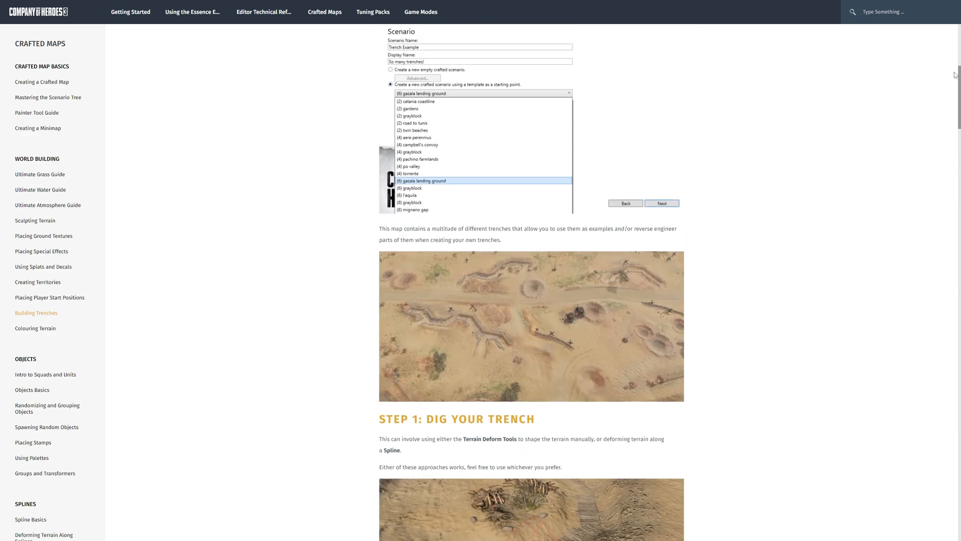
{"action": "scroll", "scroll_direction": "down", "scroll_amount": 3}
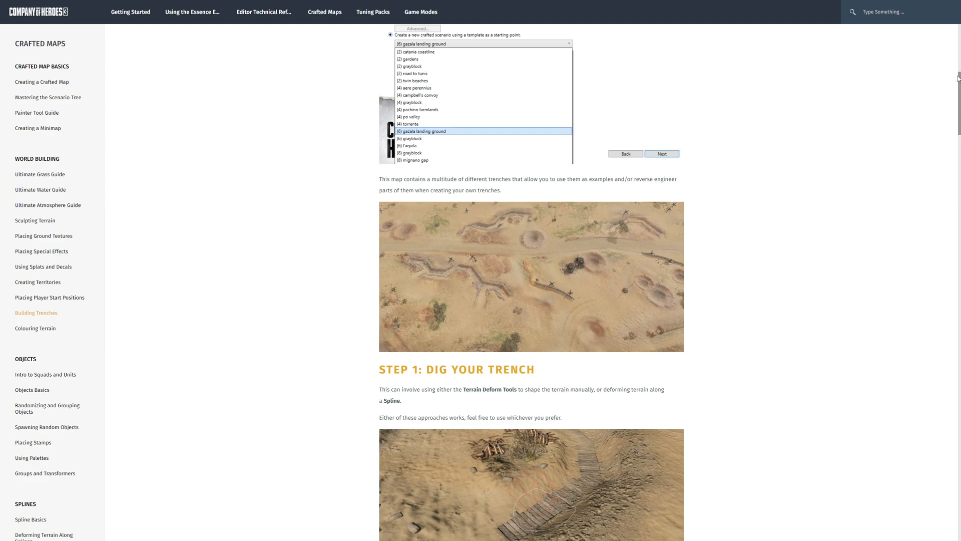
{"action": "scroll", "scroll_direction": "down", "scroll_amount": 3}
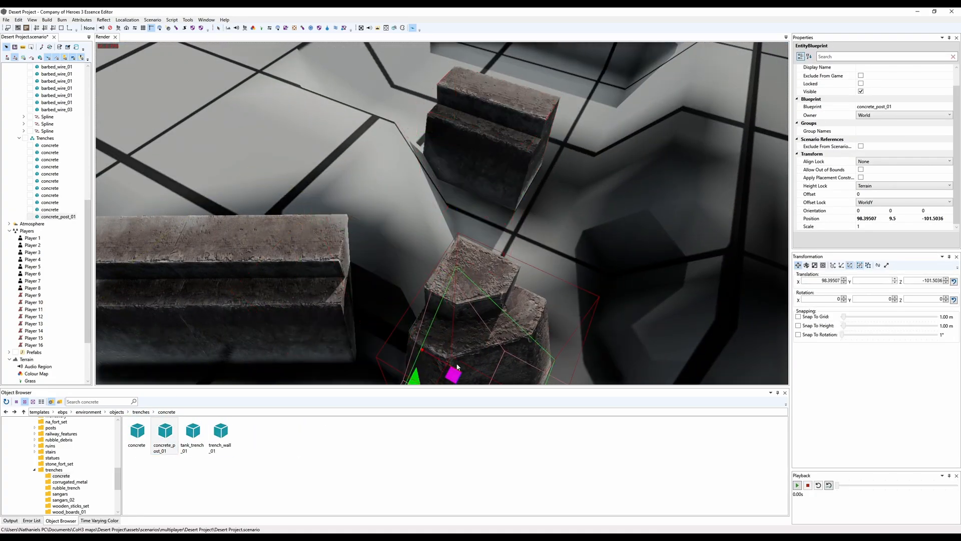
- Place a wooden-sticks trench_wall between the concrete posts in Testing Grounds
{"action": "left_click_drag", "start_coordinate": [453, 368], "coordinate": [377, 308]}
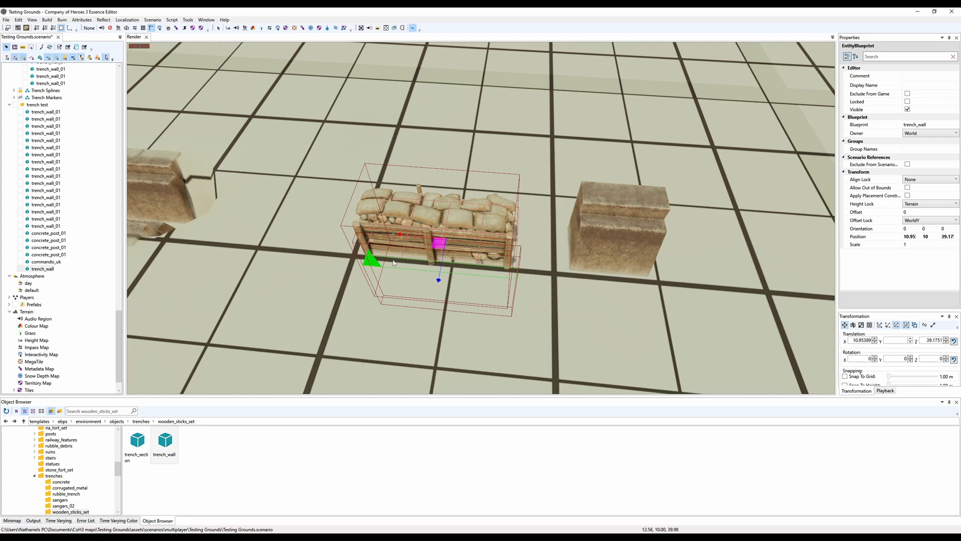
- Position another trench_wall_01 piece to extend the angled trench line
{"action": "left_click_drag", "start_coordinate": [401, 234], "coordinate": [439, 241]}
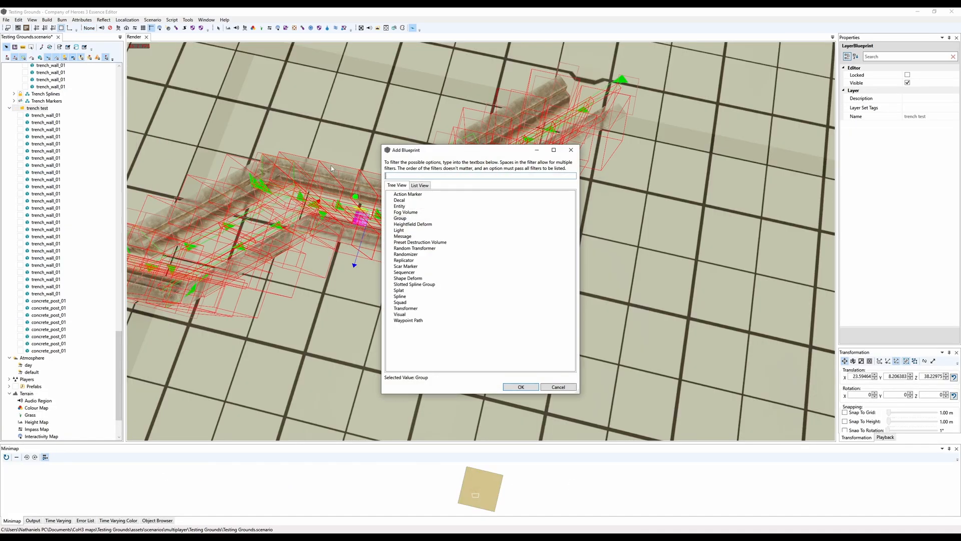
- Give the new spline a strip component with the trench material
{"action": "left_click", "coordinate": [520, 386]}
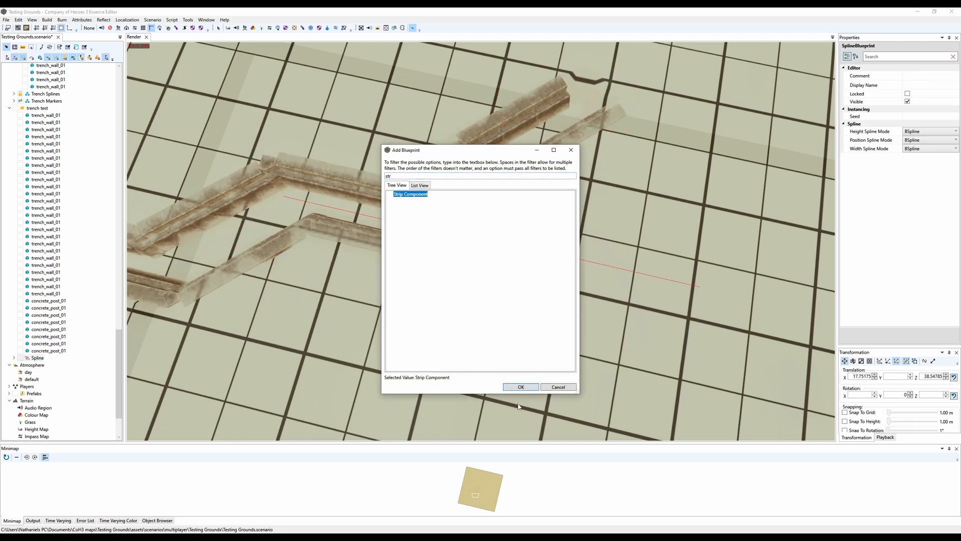
{"action": "left_click", "coordinate": [521, 386]}
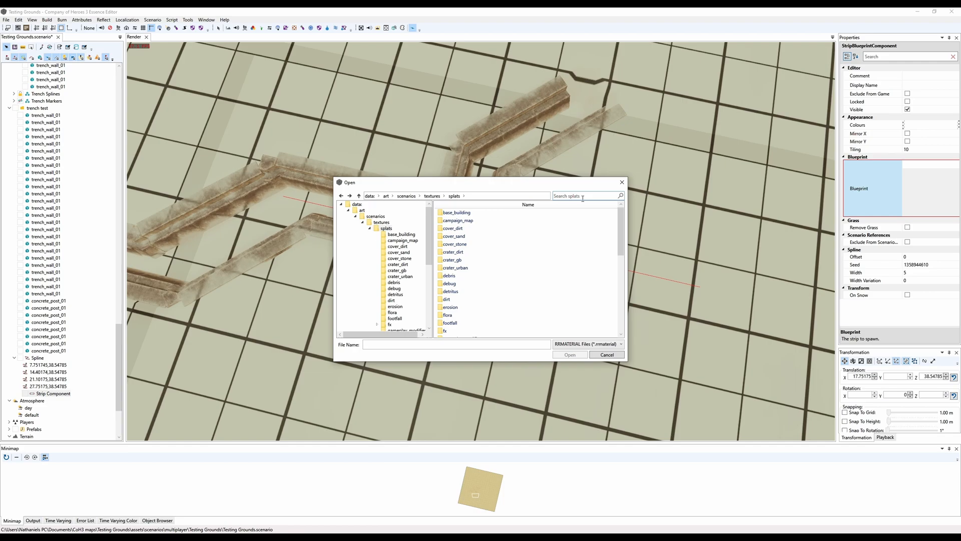
{"action": "type", "text": "tren"}
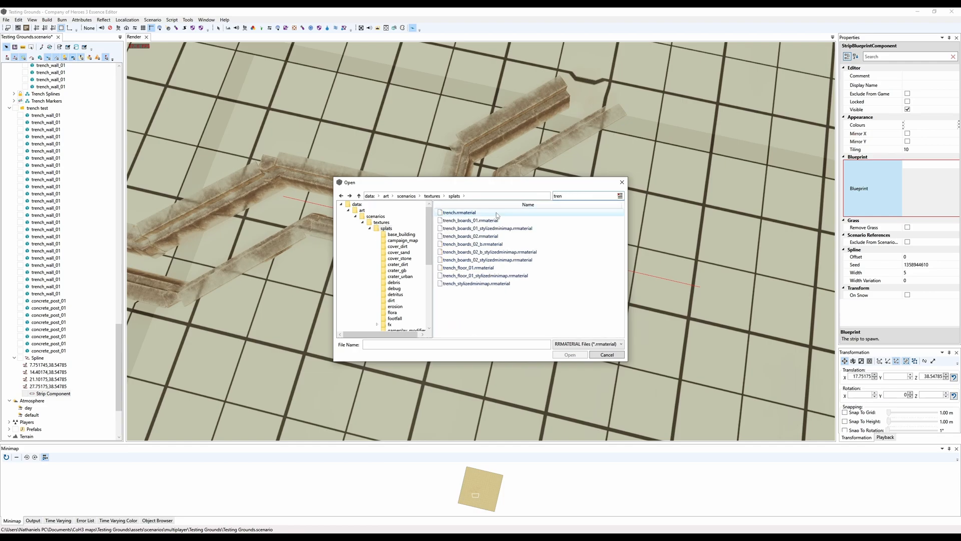
{"action": "left_click", "coordinate": [569, 354]}
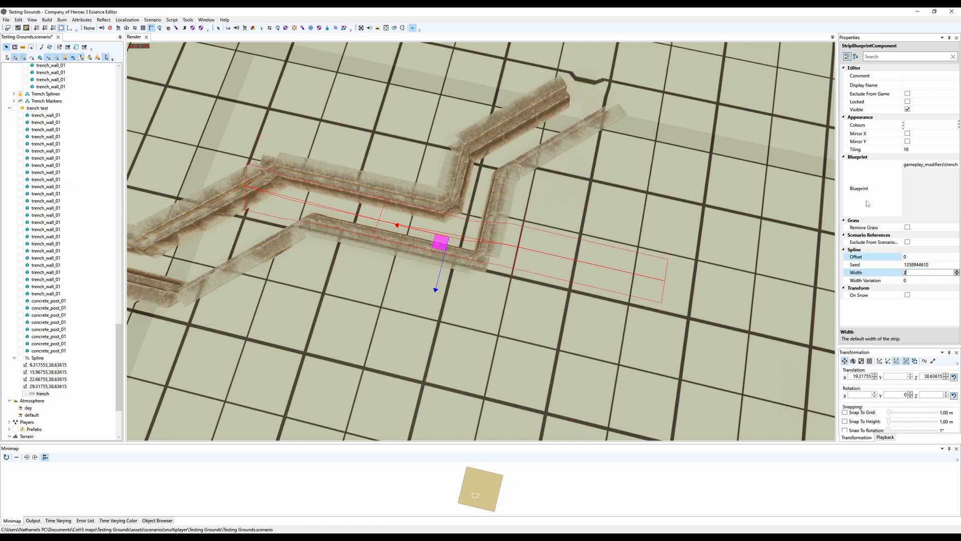
- Move the trench spline points so the strip follows the path under the trench walls
{"action": "left_click_drag", "start_coordinate": [440, 242], "coordinate": [519, 271]}
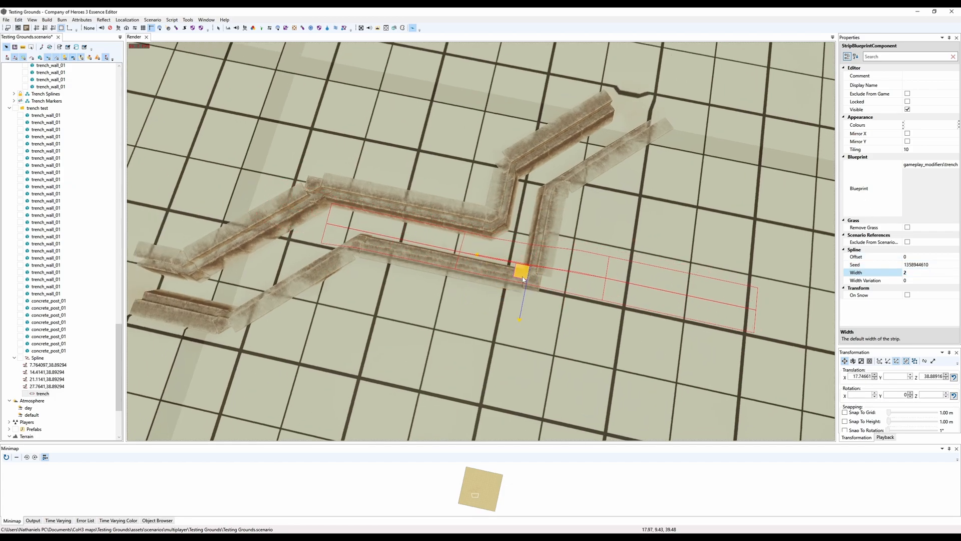
{"action": "left_click_drag", "start_coordinate": [520, 272], "coordinate": [514, 261]}
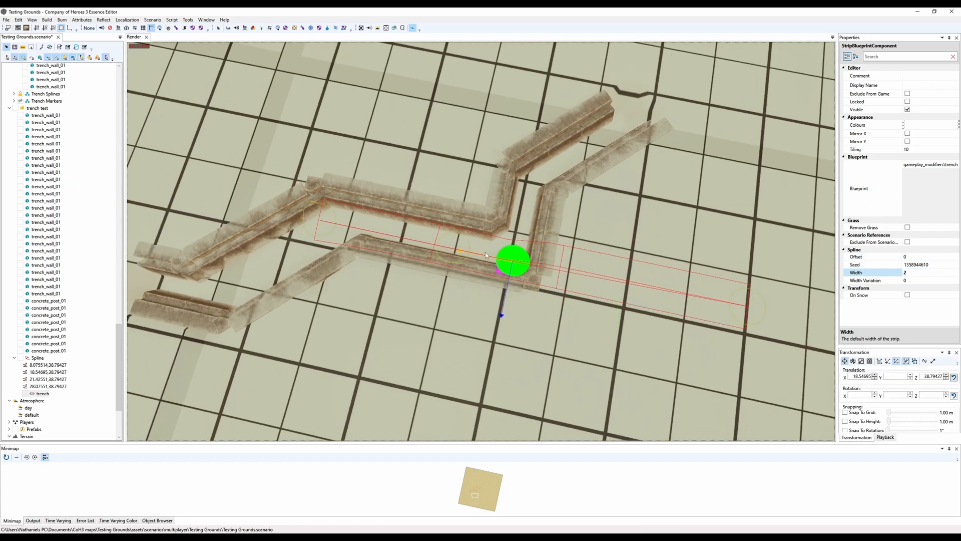
{"action": "left_click_drag", "start_coordinate": [514, 260], "coordinate": [622, 280]}
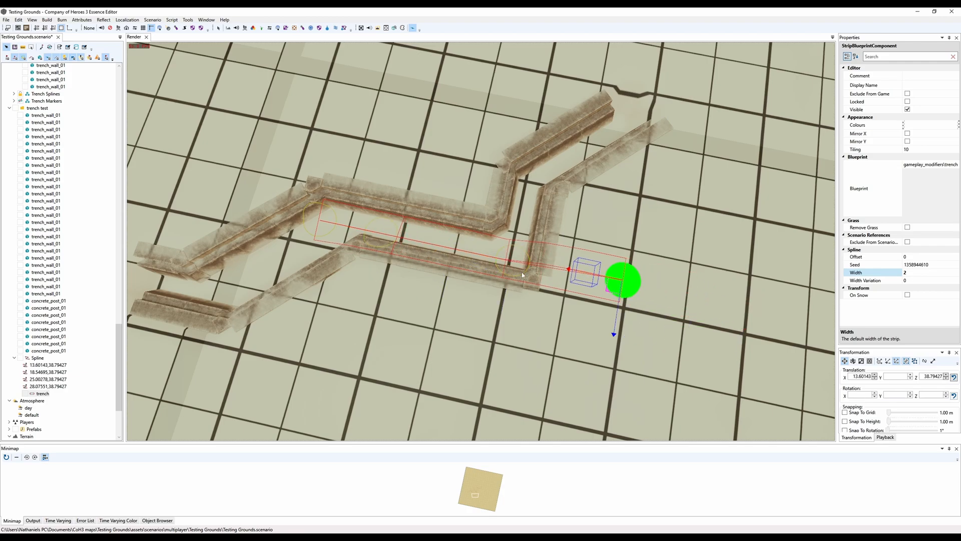
{"action": "left_click_drag", "start_coordinate": [622, 281], "coordinate": [543, 263]}
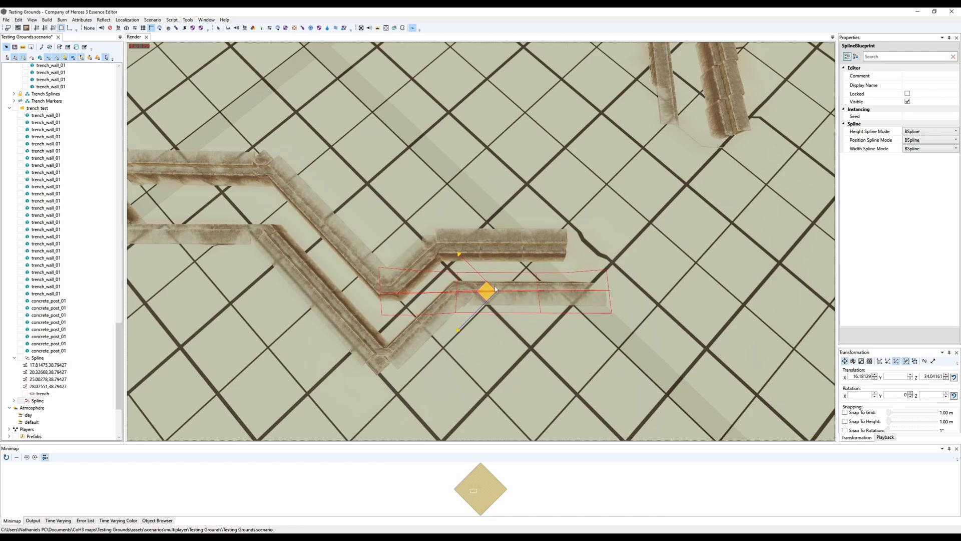
{"action": "left_click_drag", "start_coordinate": [485, 294], "coordinate": [481, 274]}
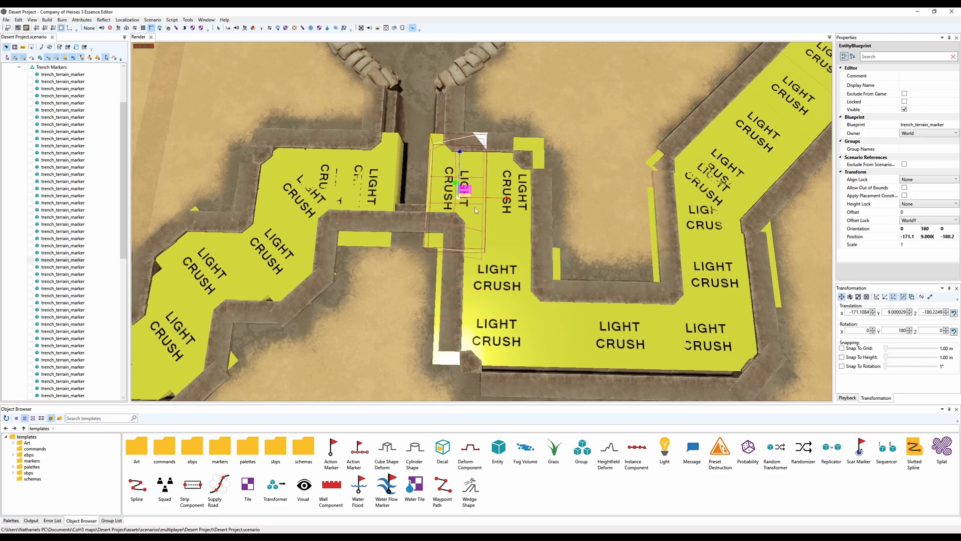
- Fit the LIGHT CRUSH trench_terrain_marker into the trench opening
{"action": "left_click_drag", "start_coordinate": [465, 189], "coordinate": [479, 204]}
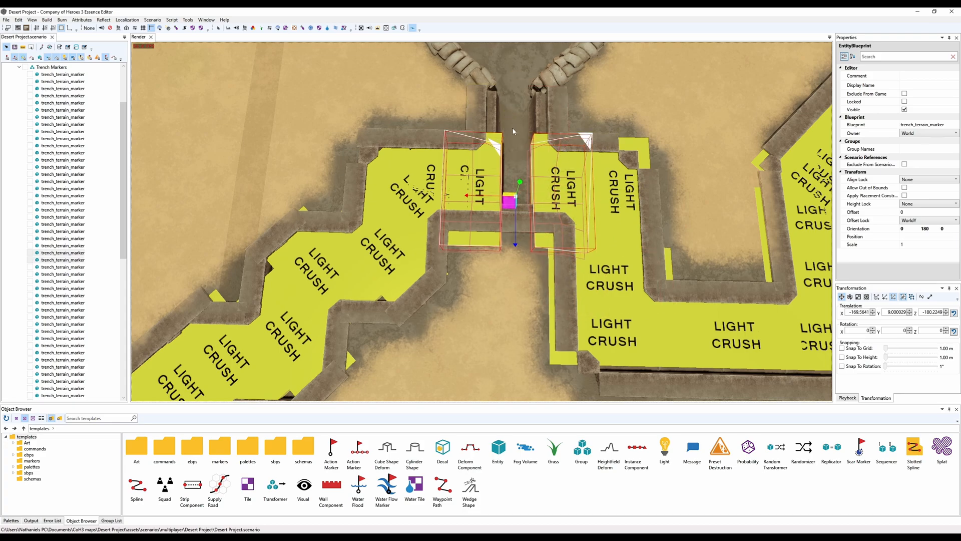
{"action": "left_click", "coordinate": [589, 344]}
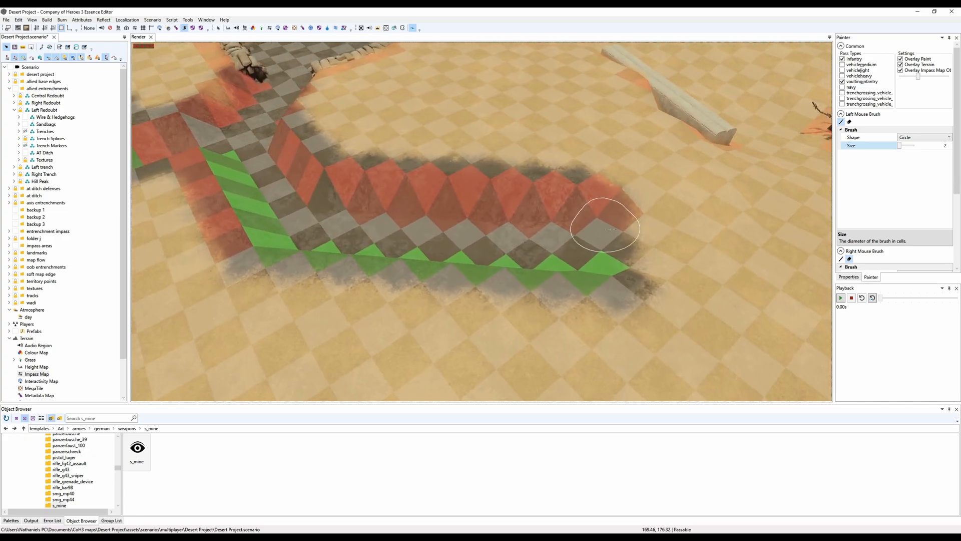
- Paint infantry impasse with the circle brush along the trench edge
{"action": "left_click_drag", "start_coordinate": [604, 227], "coordinate": [343, 185]}
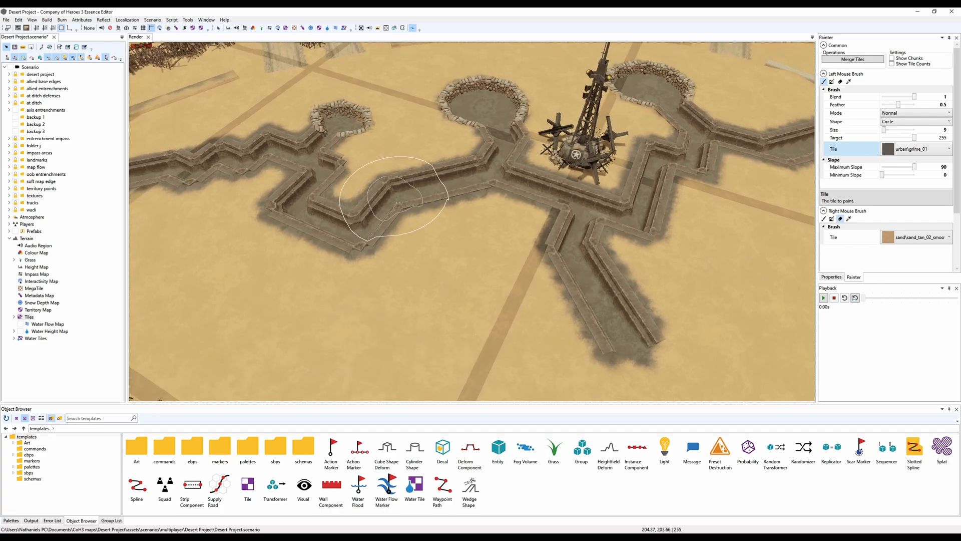
{"action": "mouse_move", "coordinate": [451, 174]}
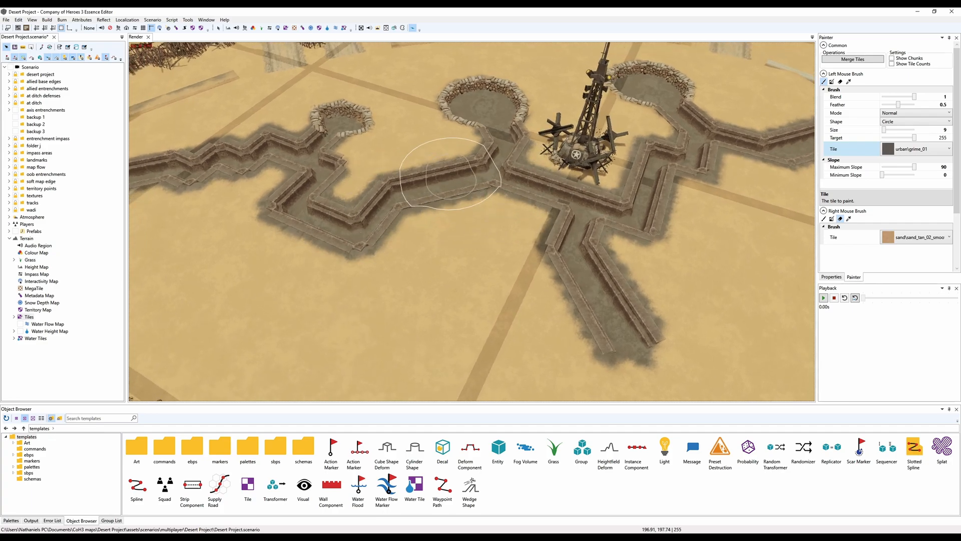
- Paint urbangrime_01 tiling beside the trenches and expand the Terrain > Tiles list
{"action": "left_click", "coordinate": [949, 148]}
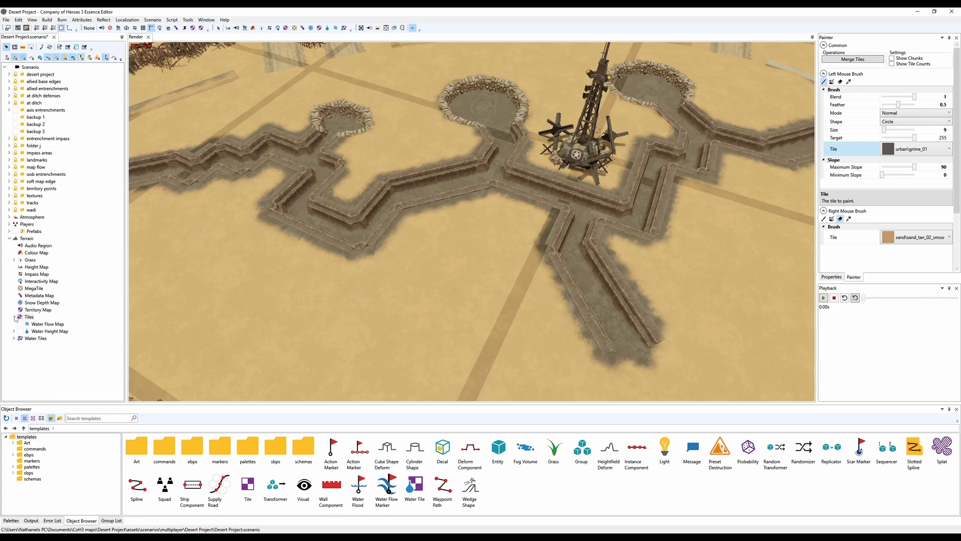
{"action": "left_click", "coordinate": [15, 316]}
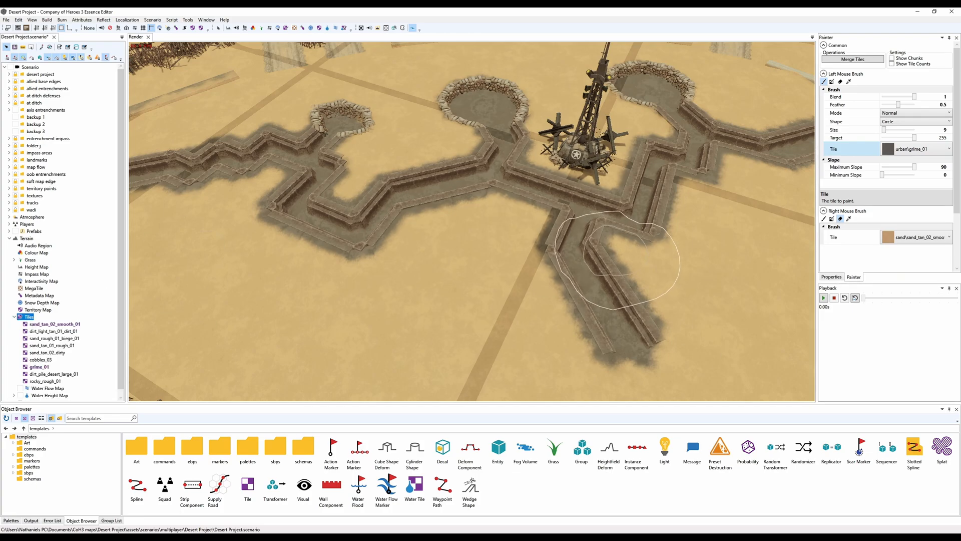
{"action": "mouse_move", "coordinate": [270, 202]}
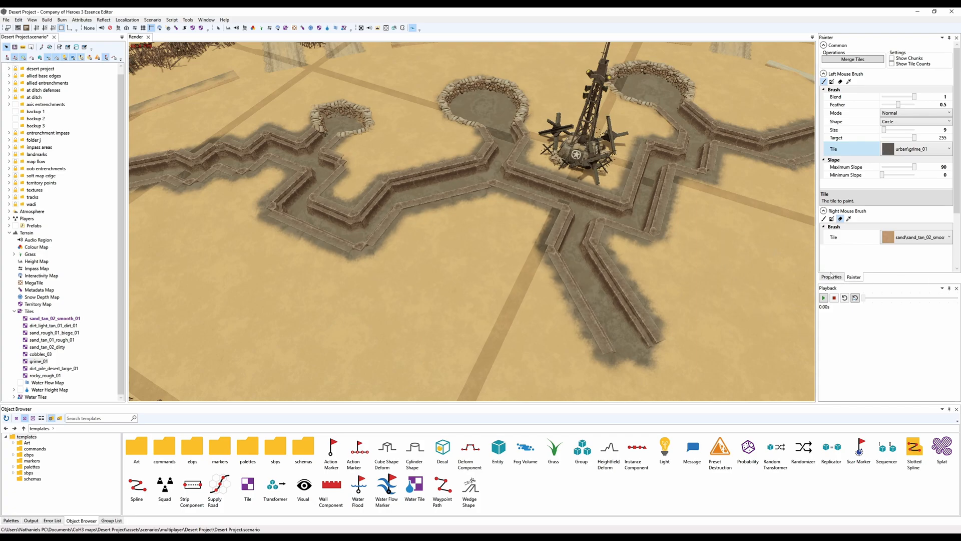
- Browse the tiles folder for 'grime' materials for grime_01, inspecting dusty and rubble variants
{"action": "left_click", "coordinate": [831, 276]}
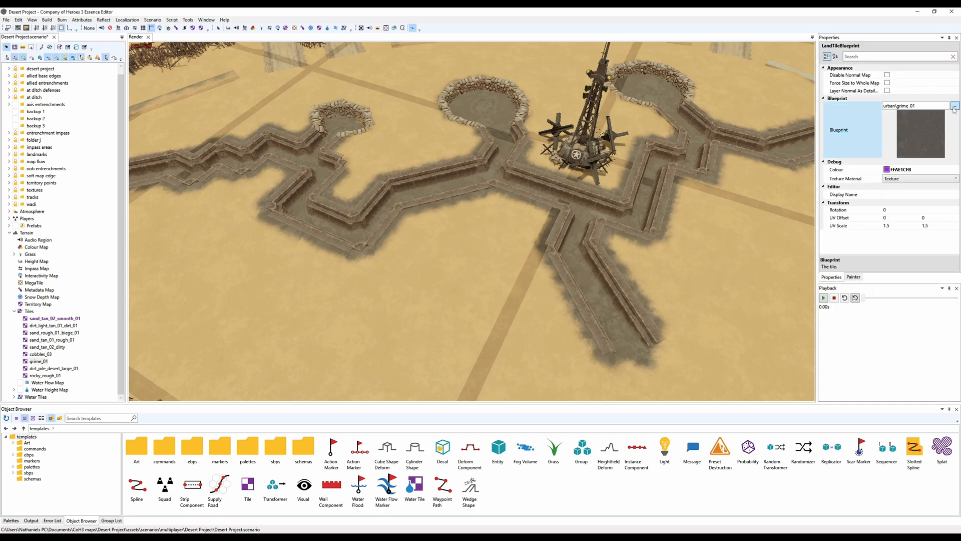
{"action": "left_click", "coordinate": [954, 105]}
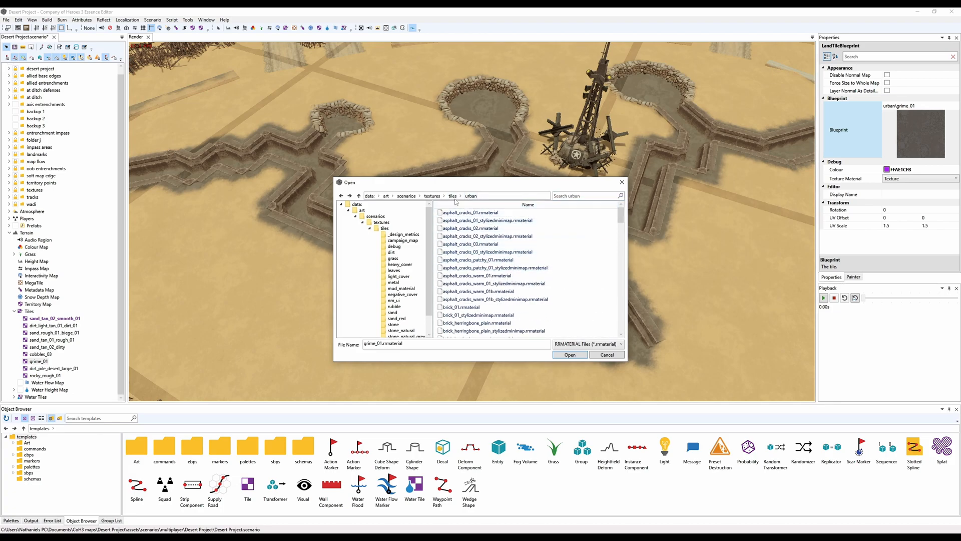
{"action": "left_click", "coordinate": [453, 195]}
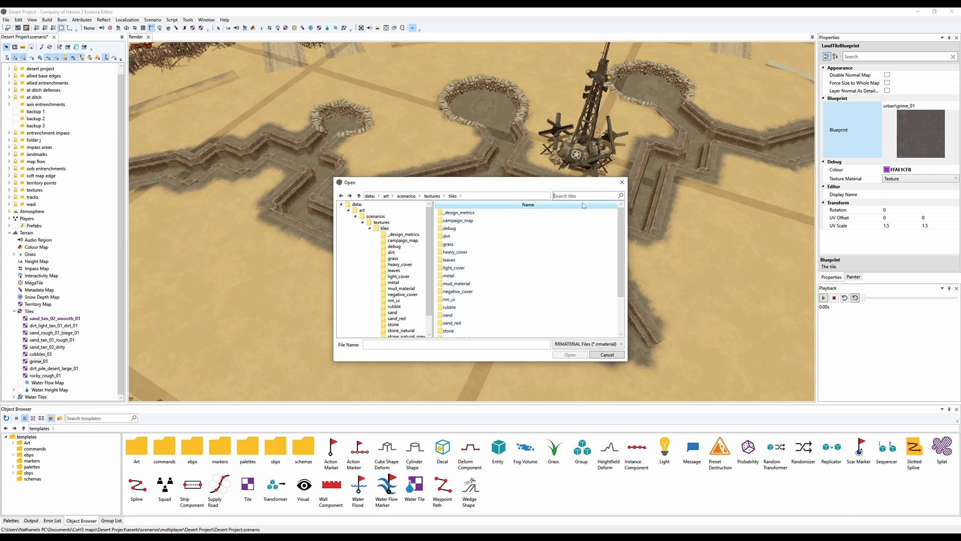
{"action": "type", "text": "grime"}
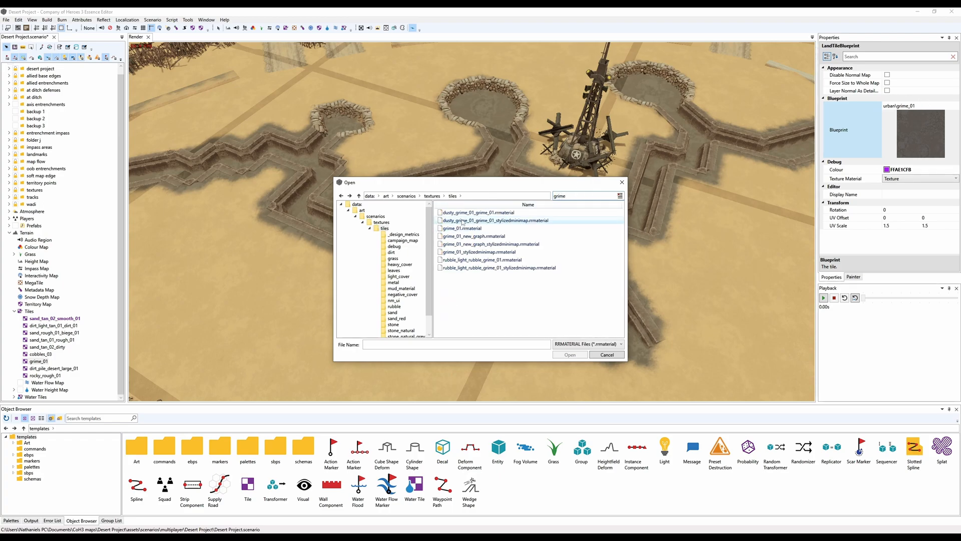
{"action": "left_click", "coordinate": [496, 268]}
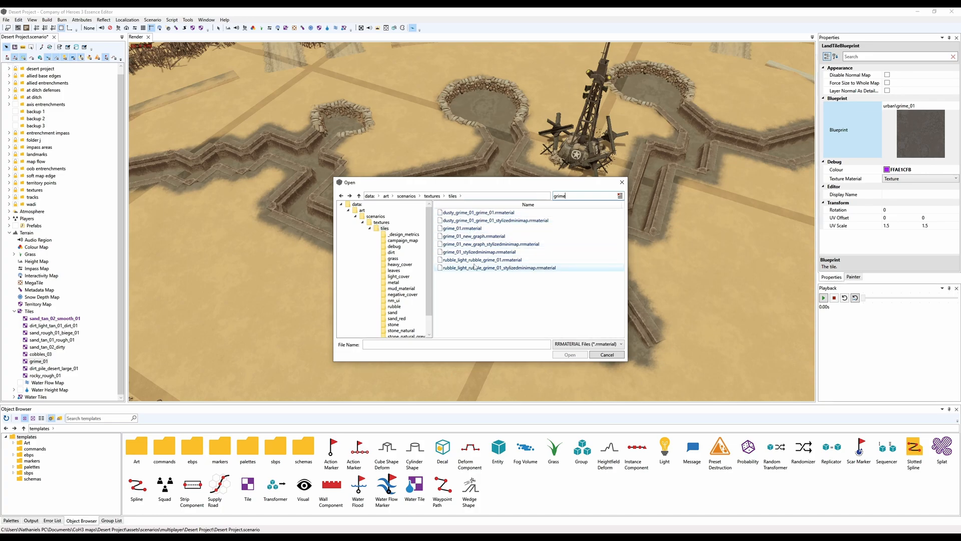
{"action": "left_click", "coordinate": [606, 354]}
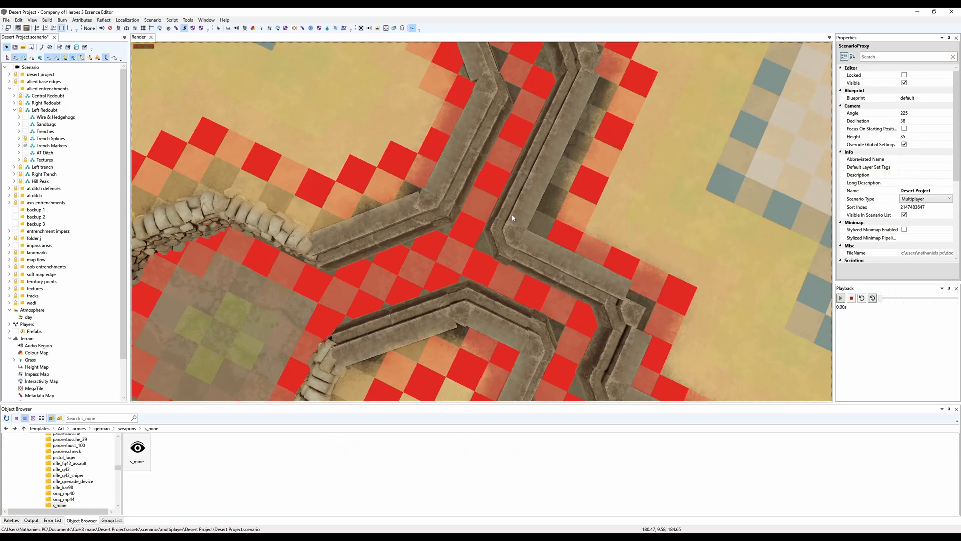
- Select the Trenches group under allied entrenchments > Left Redoubt
{"action": "left_click", "coordinate": [45, 131]}
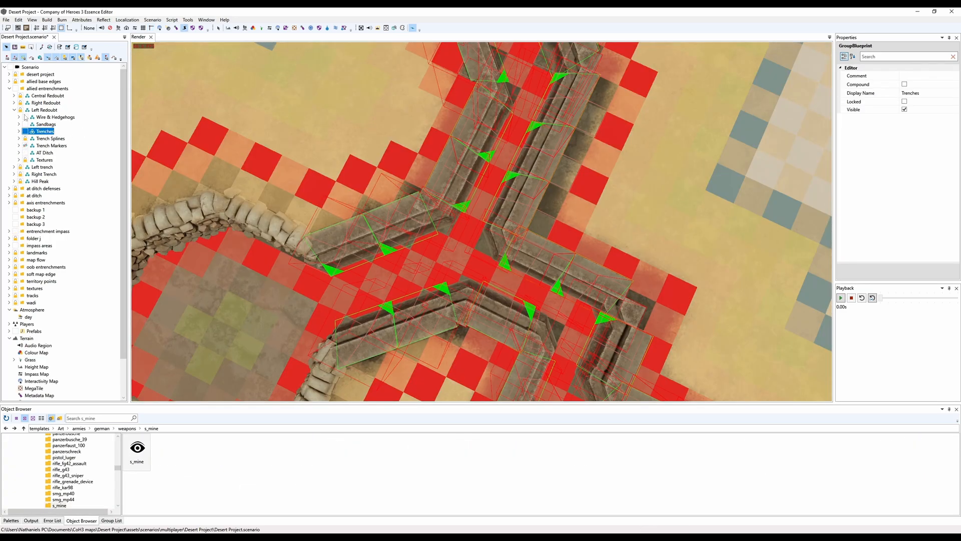